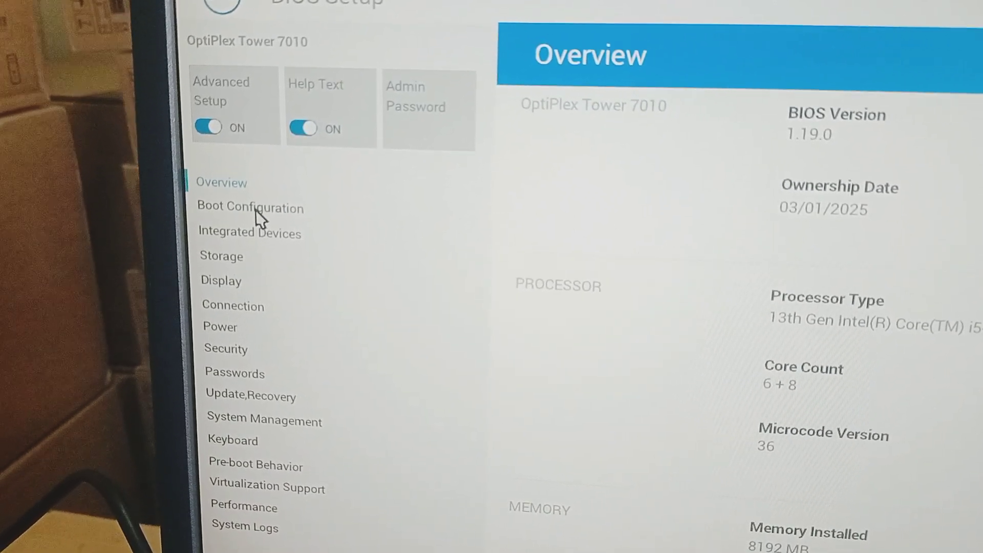
# Show the Boot Configuration page listing UEFI HTTPs Boot, Windows Boot Manager and ubuntu.
pyautogui.click(249, 207)
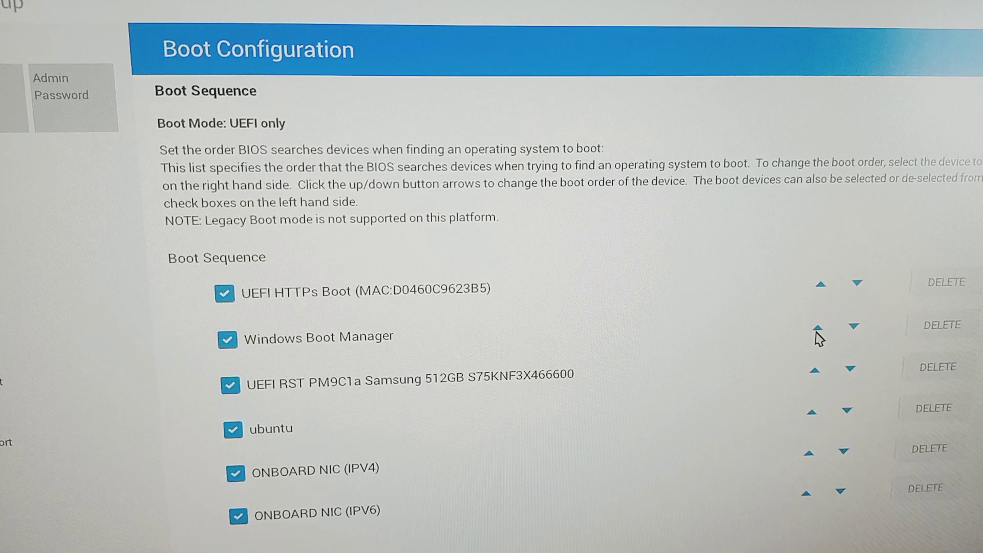
# Move Windows Boot Manager above UEFI HTTPs Boot to first place in the boot sequence.
pyautogui.click(815, 326)
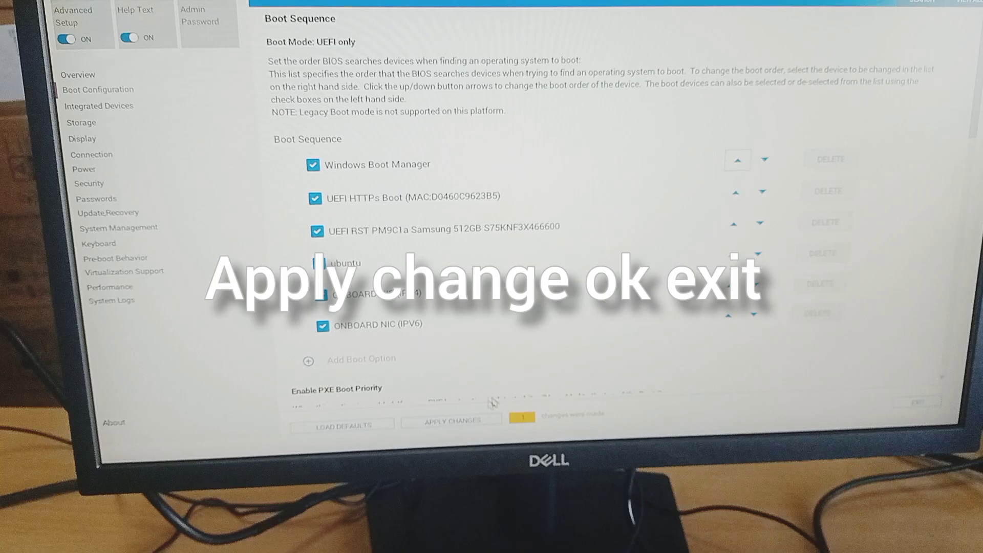
# Apply the pending boot-order change and confirm it in the Apply Settings dialog.
pyautogui.click(451, 421)
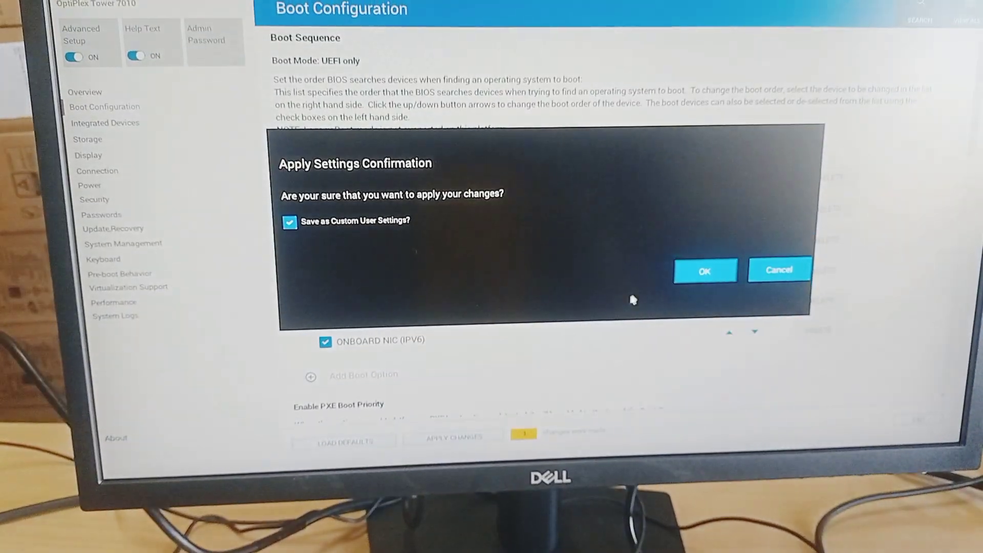
pyautogui.click(704, 270)
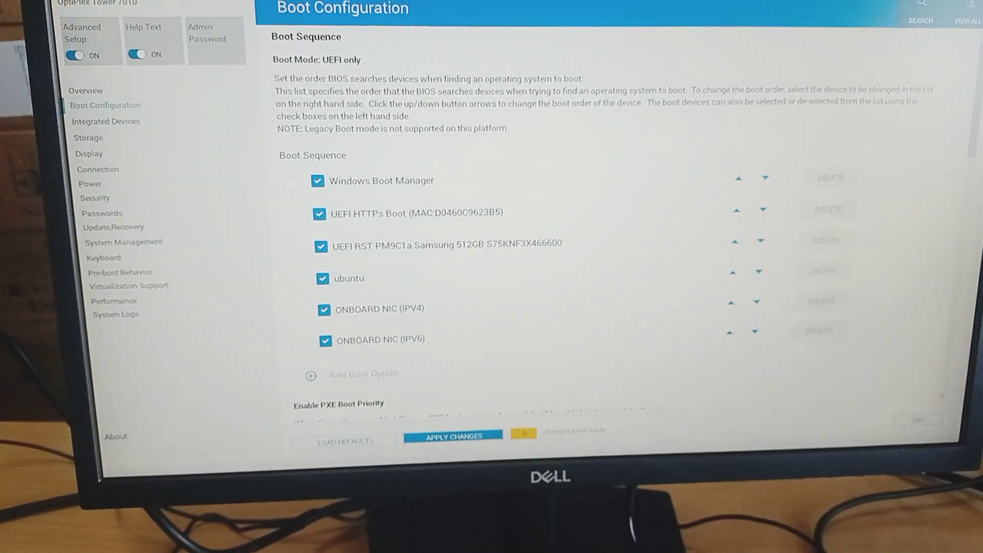